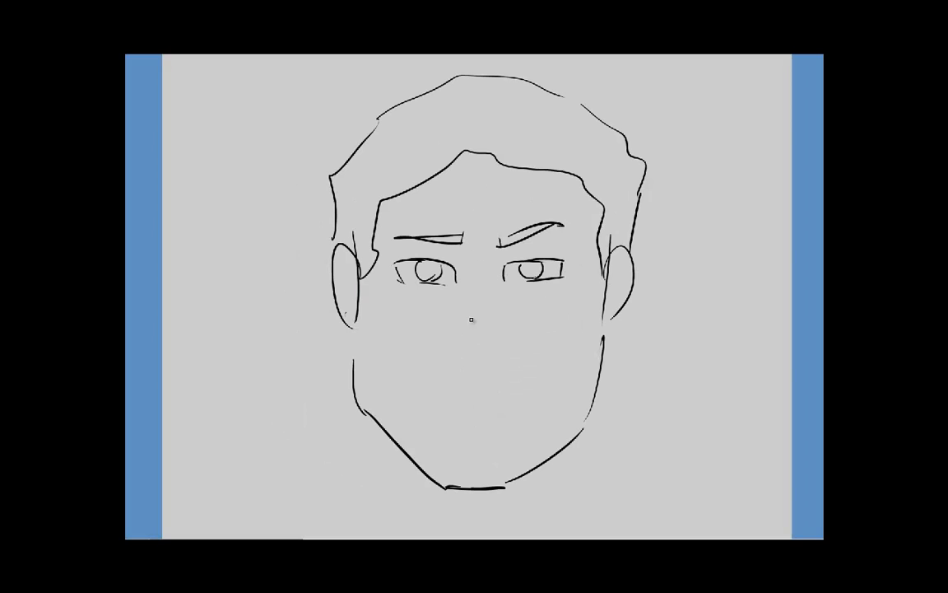
# Drag out a red perspective guide line for the room corner
pyautogui.moveTo(466, 288); pyautogui.dragTo(510, 404)
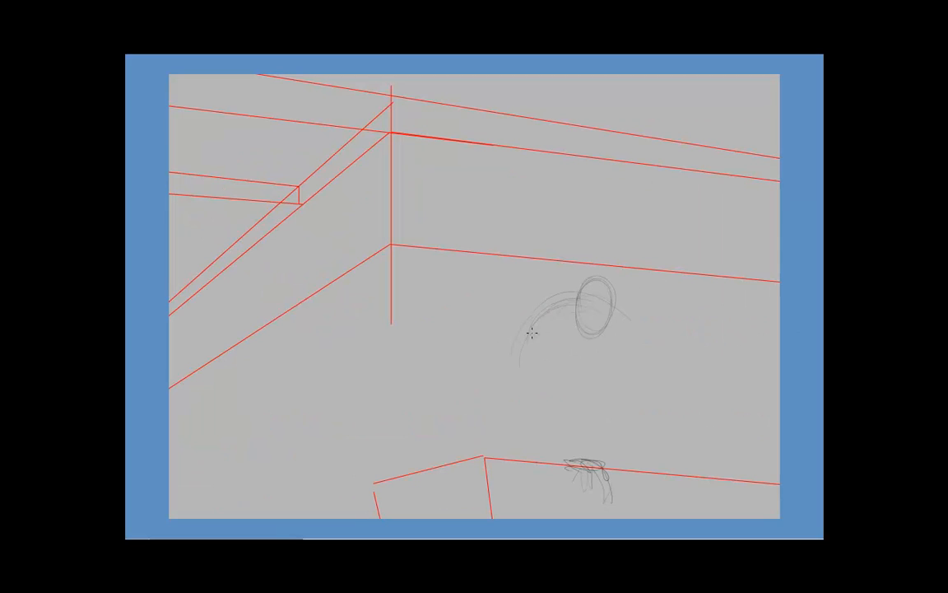
# Sketch the figure's body near the circle and its long downward-reaching arm
pyautogui.moveTo(535, 329); pyautogui.dragTo(606, 391)
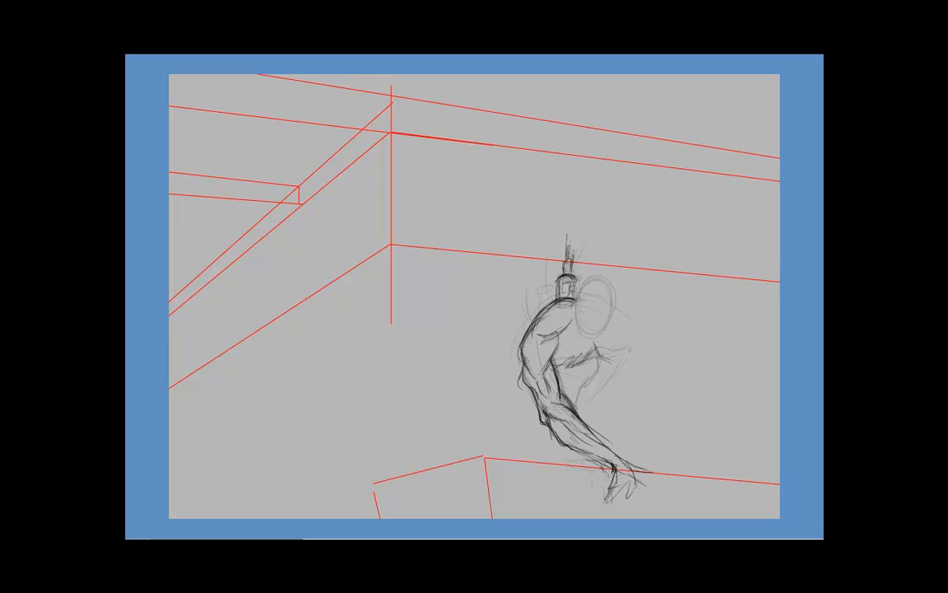
pyautogui.moveTo(592, 345); pyautogui.dragTo(626, 362)
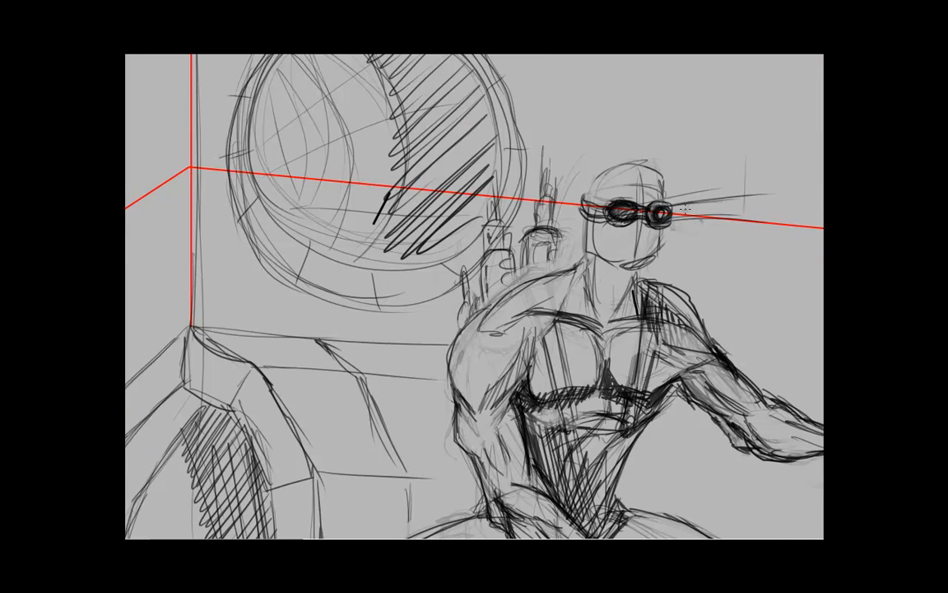
# Darken the goggles on the figure's face
pyautogui.moveTo(671, 210); pyautogui.dragTo(700, 212)
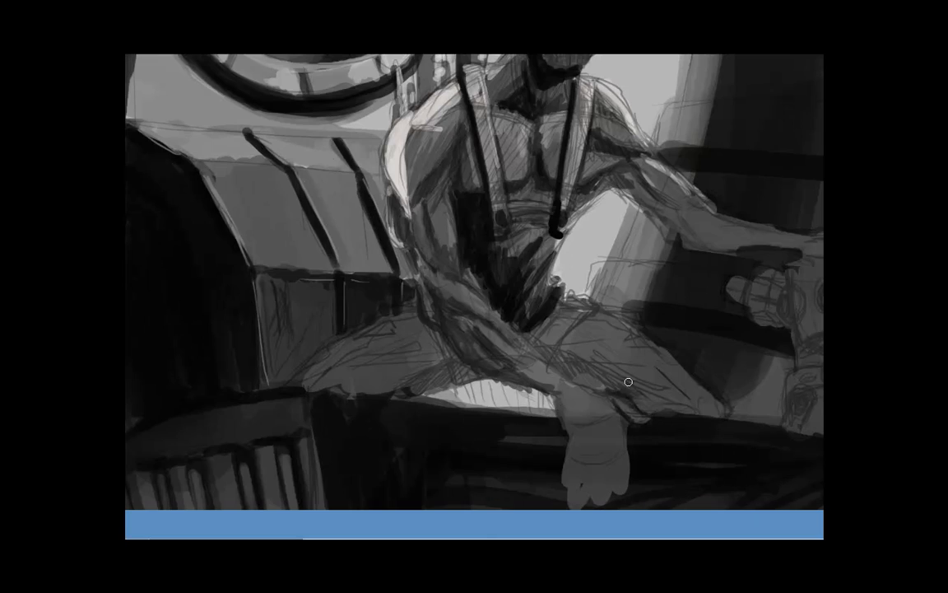
# Paint grey shading over the seated figure's torso and legs
pyautogui.moveTo(629, 381); pyautogui.dragTo(429, 317)
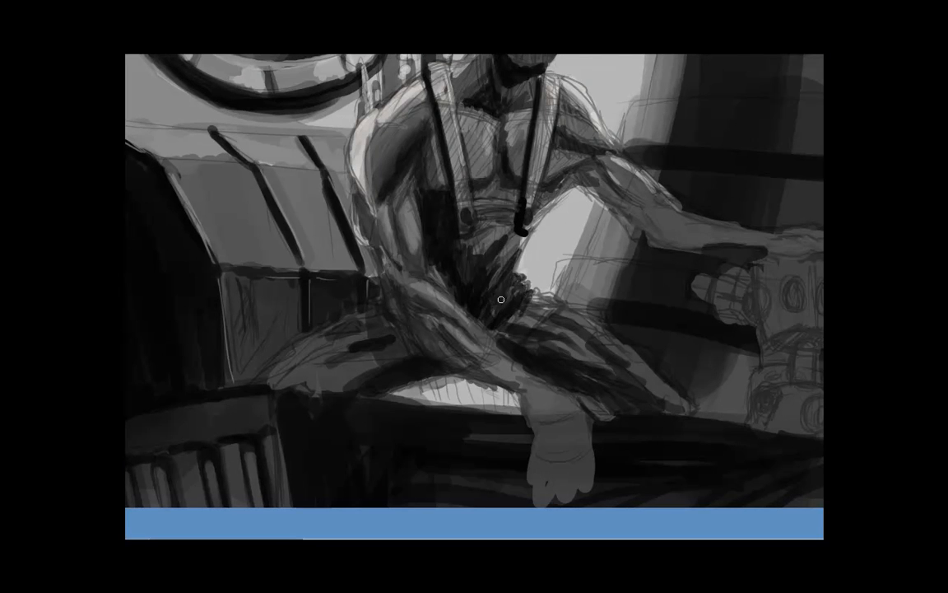
pyautogui.moveTo(500, 300); pyautogui.dragTo(530, 361)
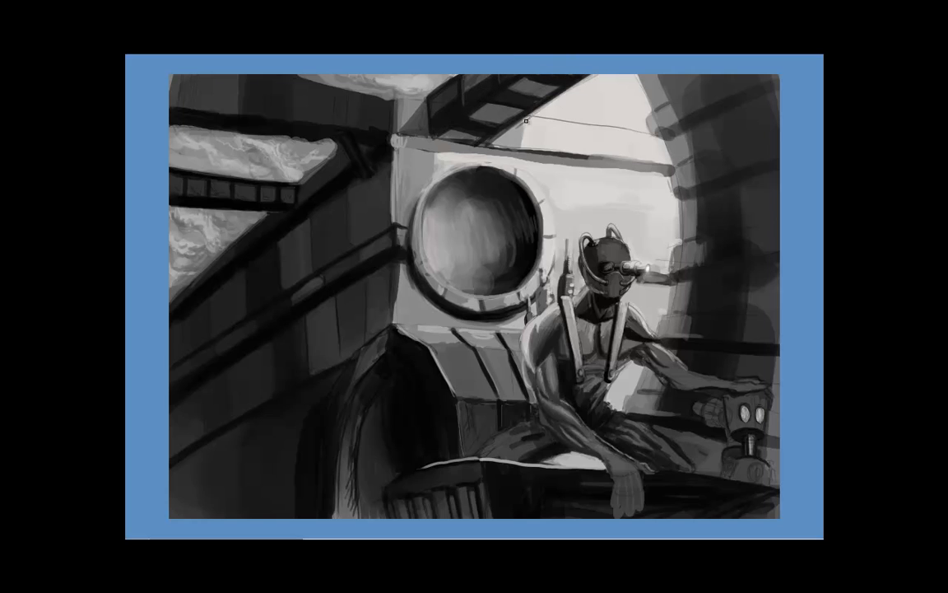
# Brush in a thick dark horizontal beam above the porthole
pyautogui.moveTo(527, 122); pyautogui.dragTo(545, 156)
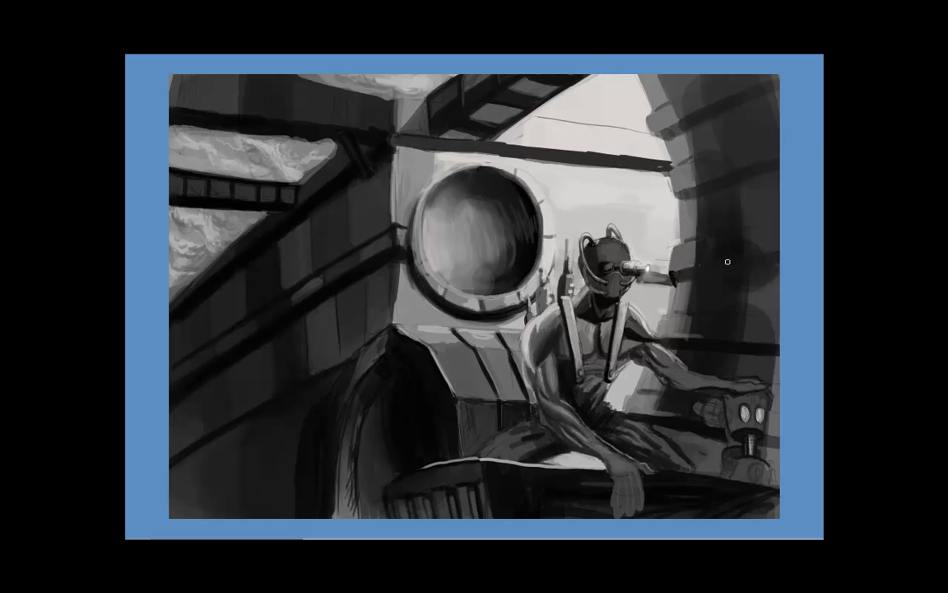
pyautogui.moveTo(777, 303)
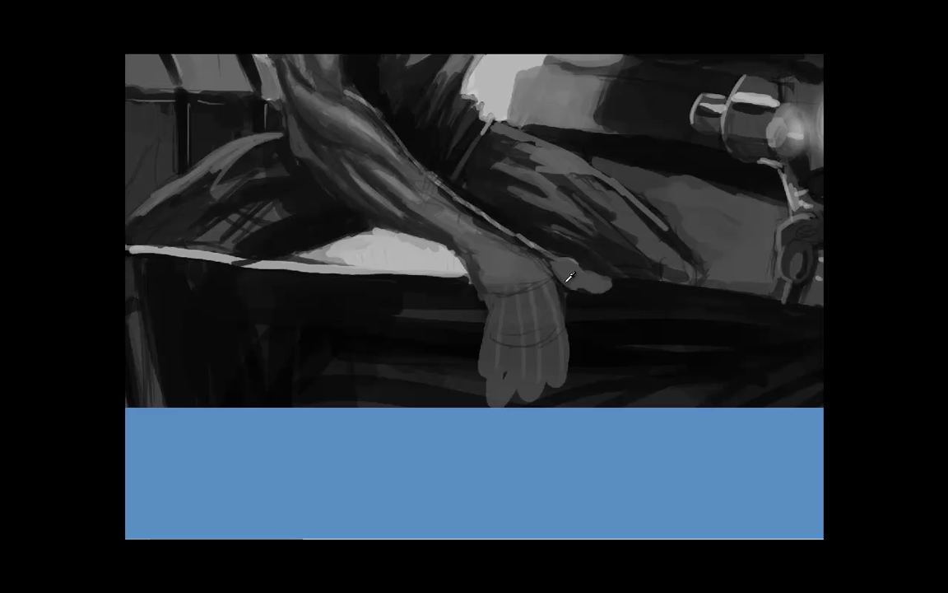
# Shade the palm of the hand hanging over the ledge and define each finger
pyautogui.moveTo(568, 278); pyautogui.dragTo(482, 219)
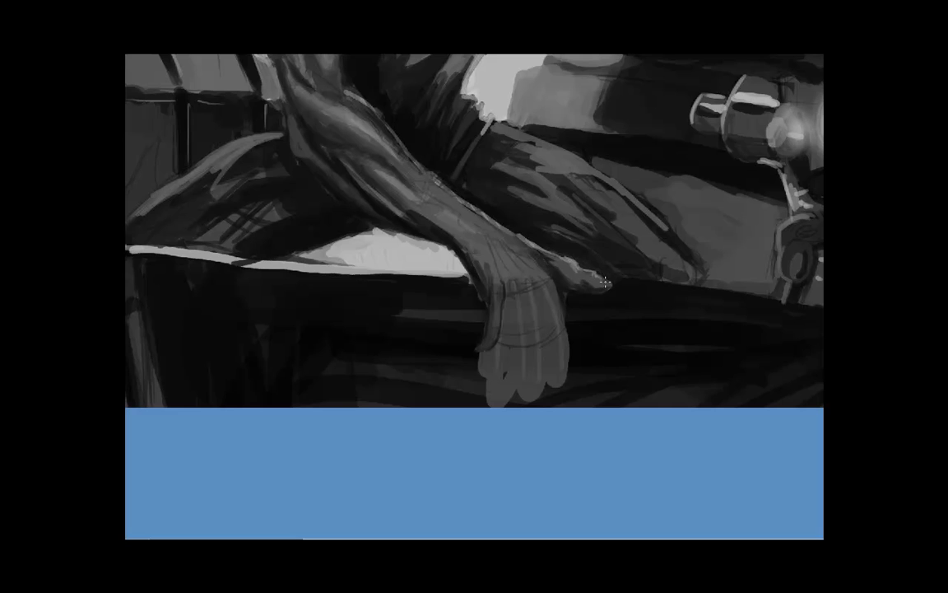
pyautogui.moveTo(605, 282); pyautogui.dragTo(492, 310)
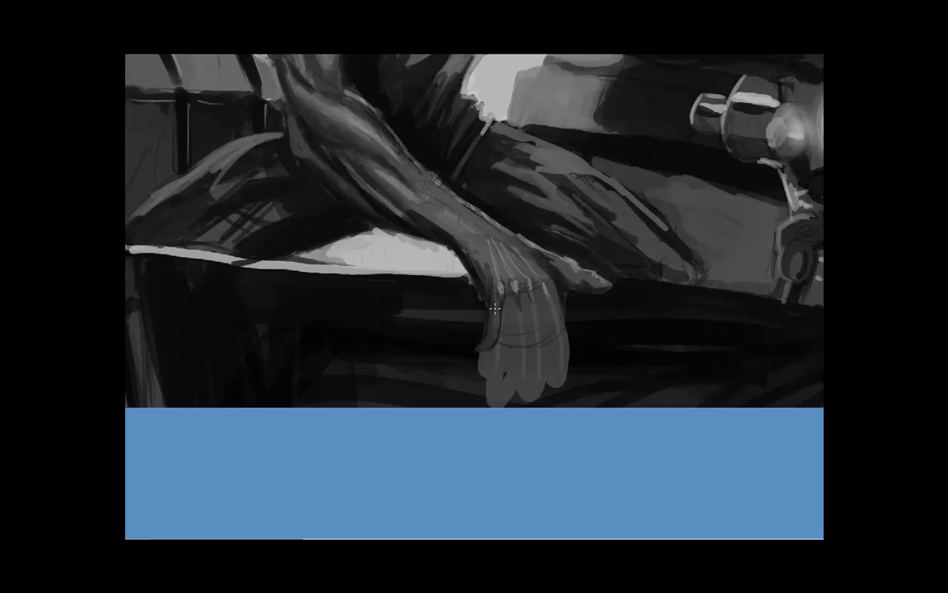
pyautogui.moveTo(494, 309); pyautogui.dragTo(490, 346)
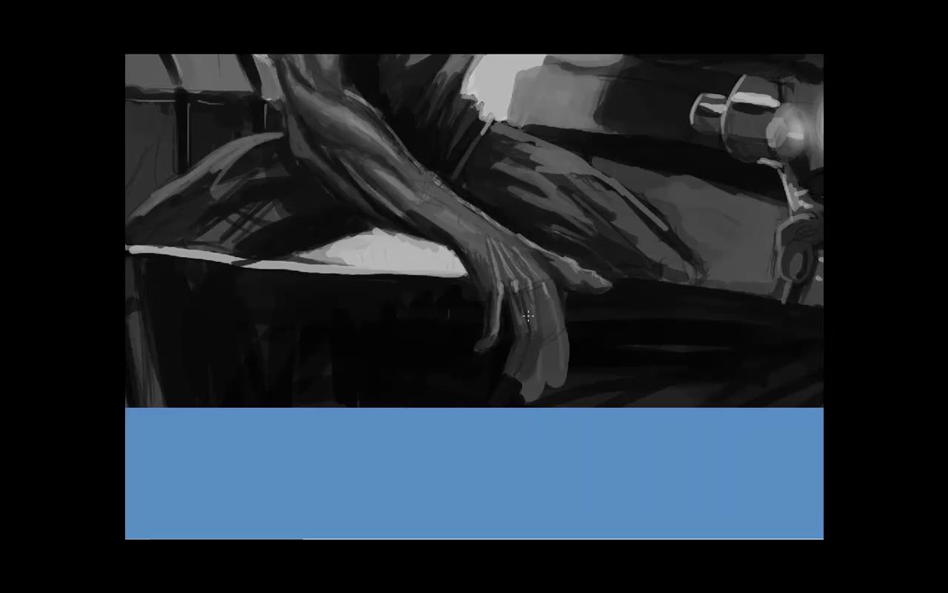
pyautogui.moveTo(527, 314); pyautogui.dragTo(519, 366)
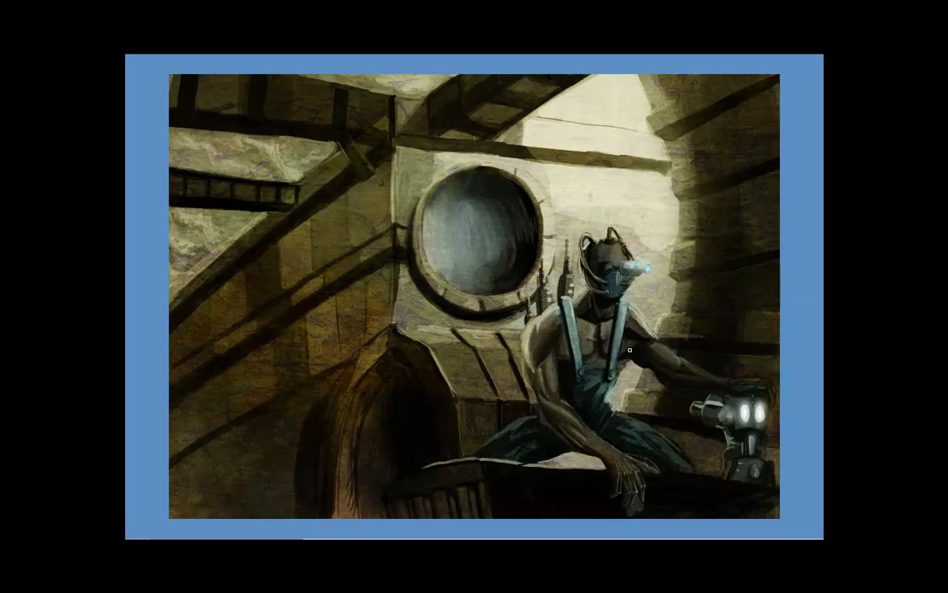
pyautogui.moveTo(533, 179)
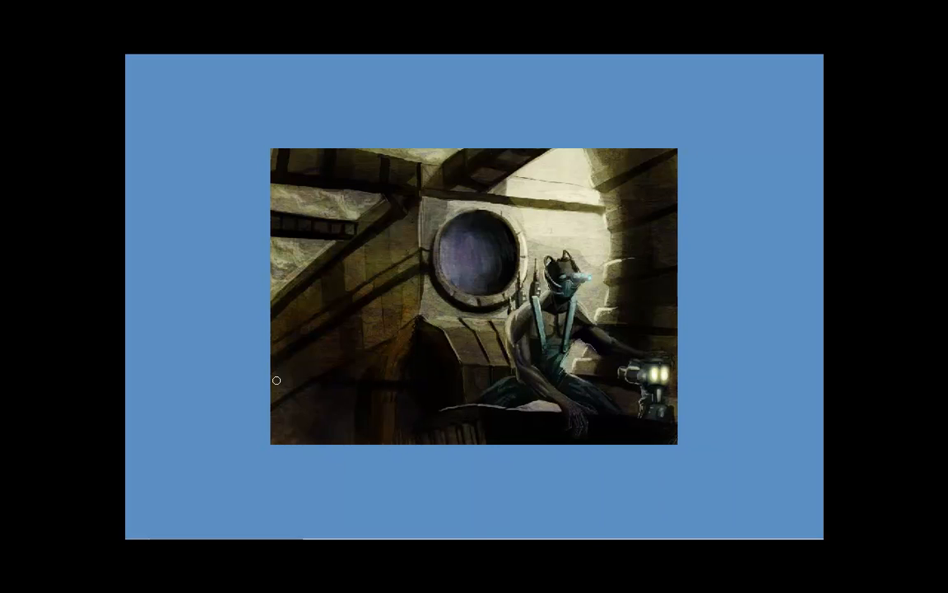
pyautogui.moveTo(368, 396)
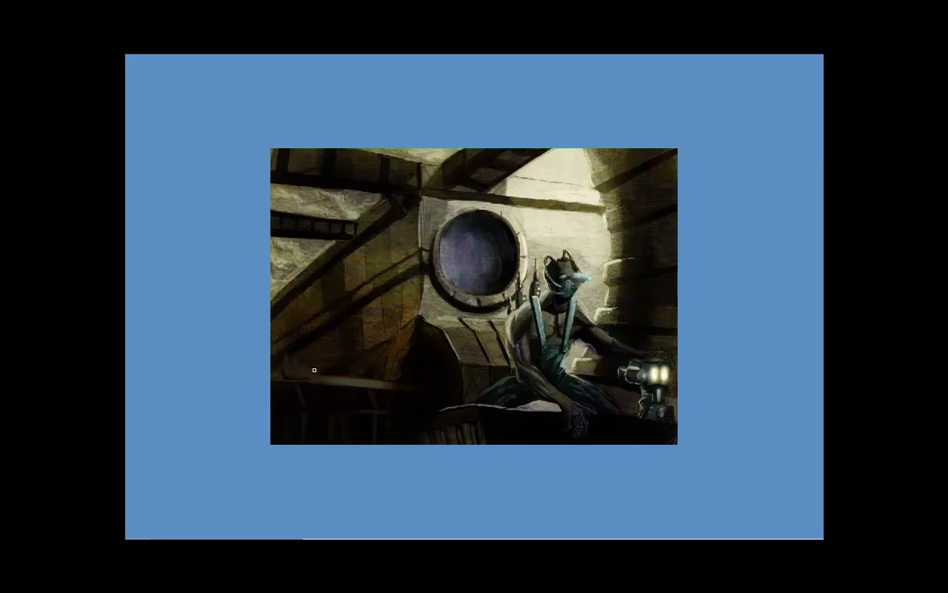
pyautogui.moveTo(294, 345)
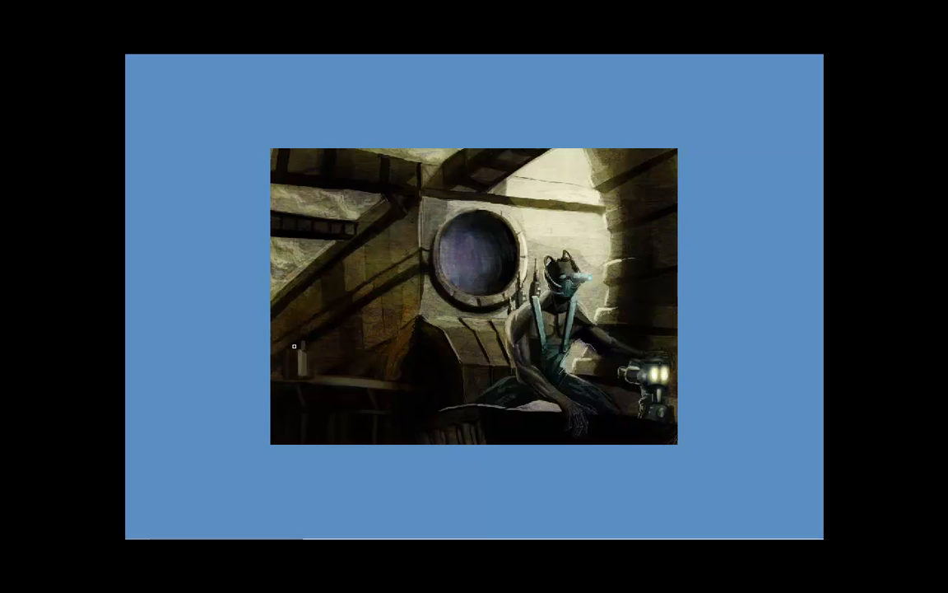
pyautogui.moveTo(297, 313)
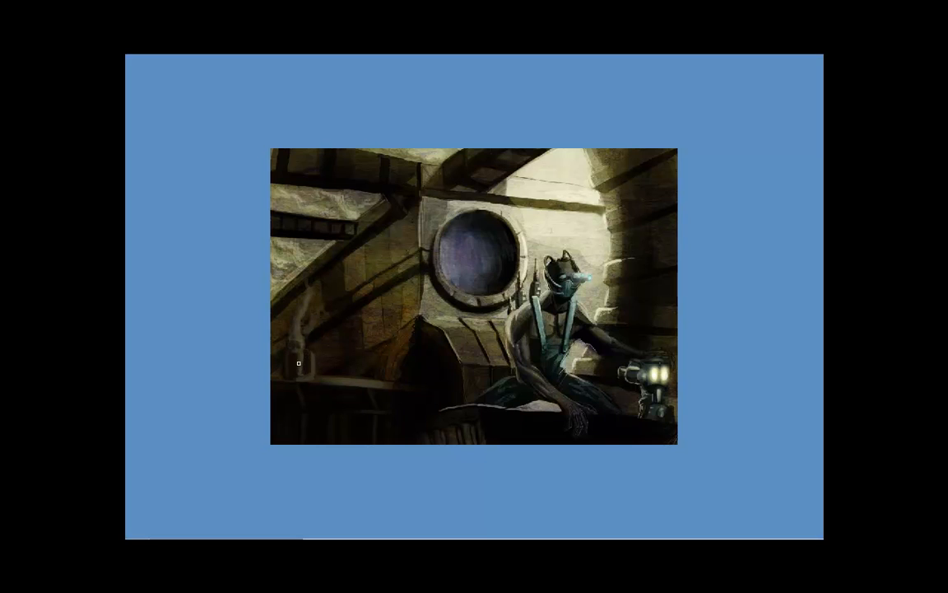
pyautogui.moveTo(164, 215)
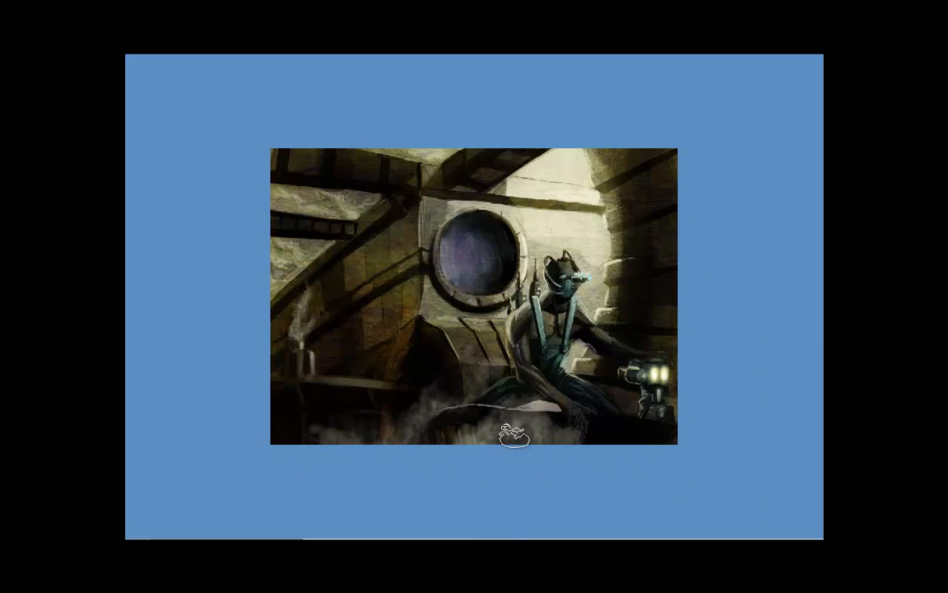
pyautogui.moveTo(156, 161)
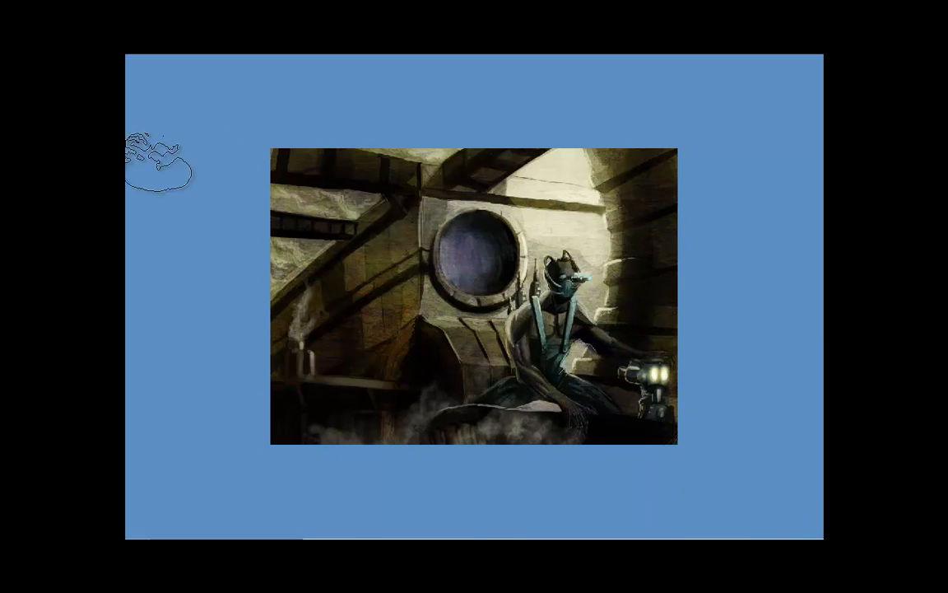